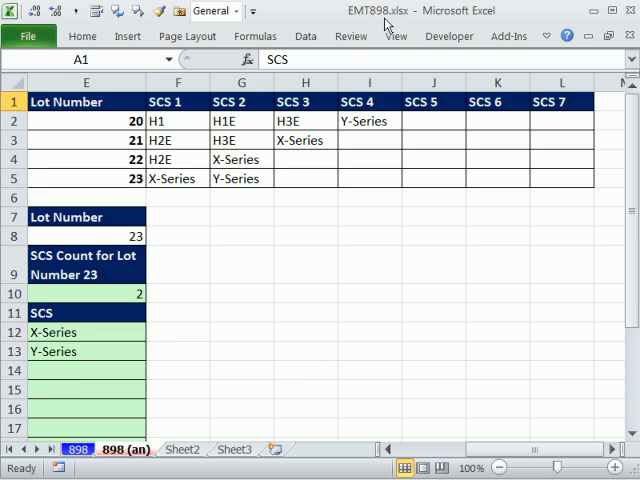
mouse_move(316, 404)
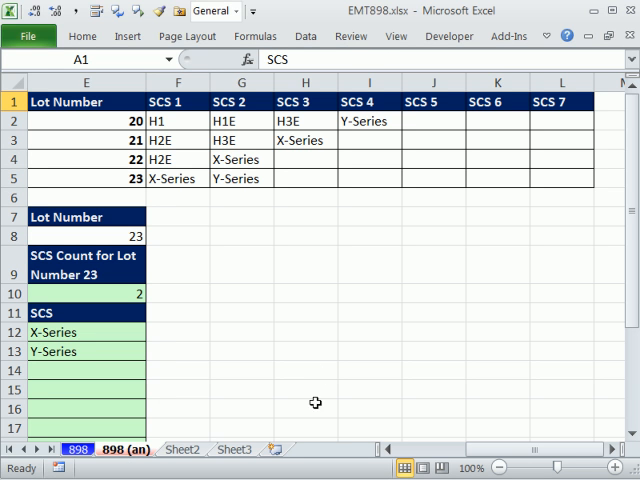
mouse_move(136, 140)
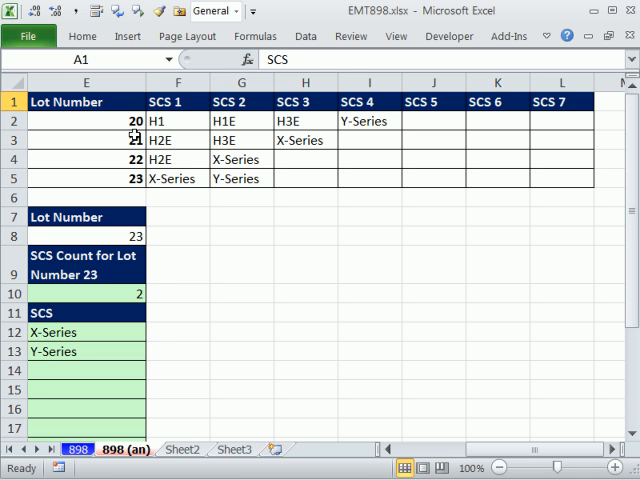
Step: Review the answer sheet's lot-number dropdown and switch to the unfinished 898 sheet
drag(116, 120, 116, 178)
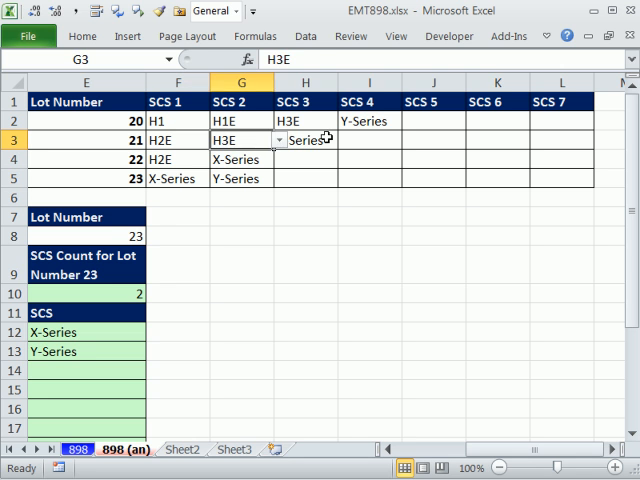
click(86, 236)
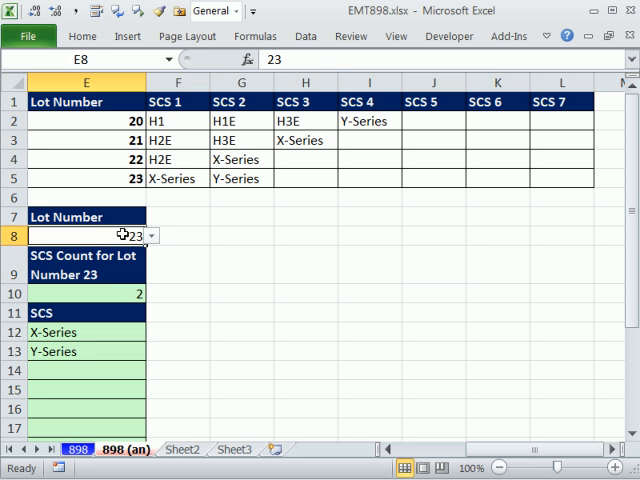
click(150, 236)
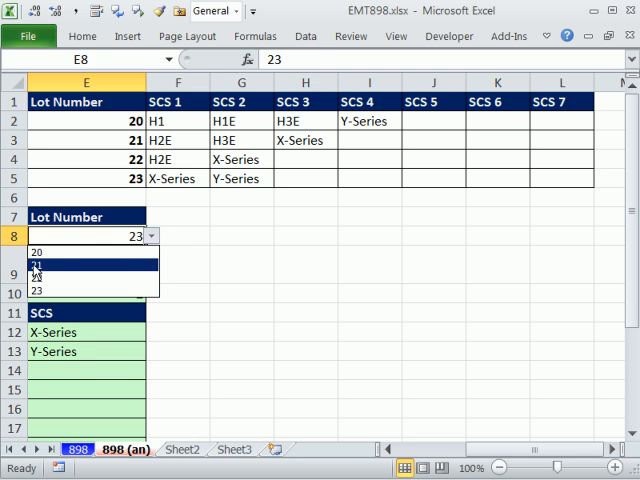
click(36, 264)
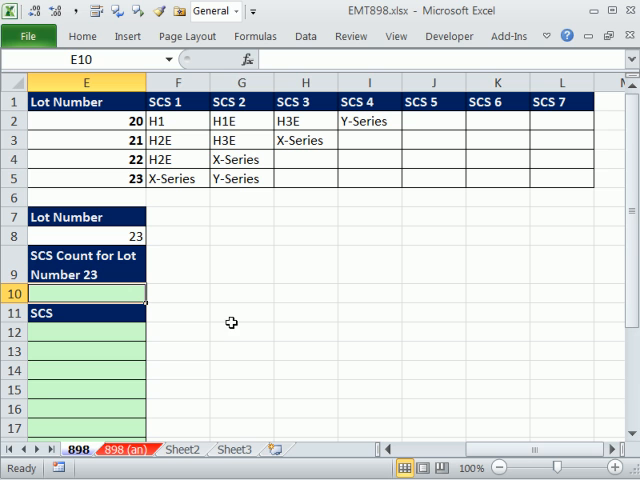
mouse_move(226, 312)
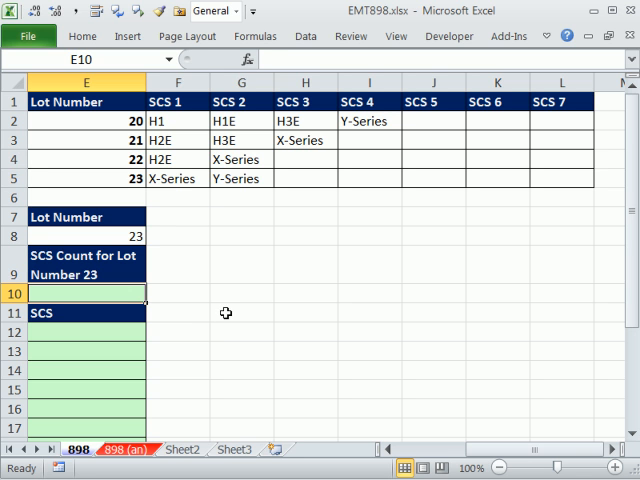
click(86, 236)
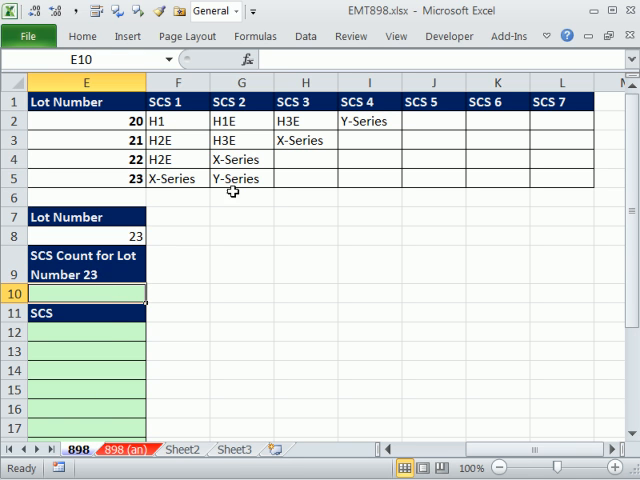
mouse_move(216, 318)
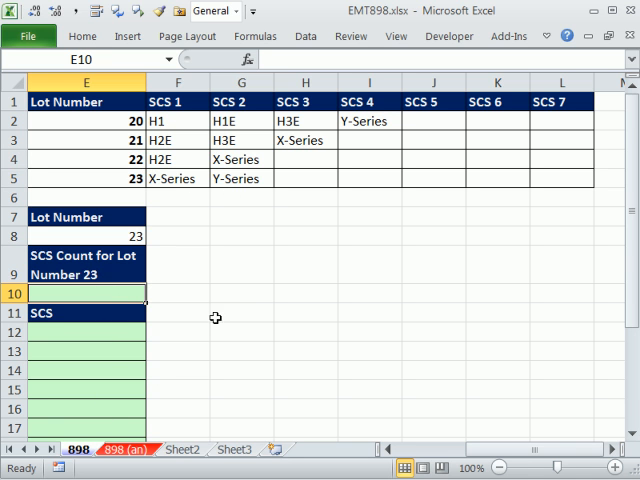
mouse_move(156, 328)
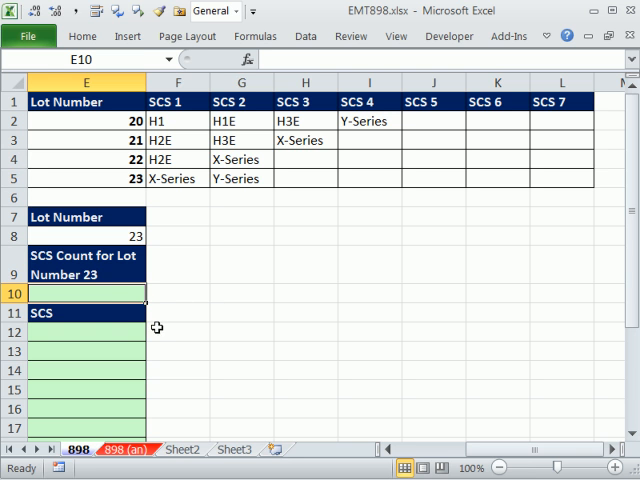
mouse_move(100, 296)
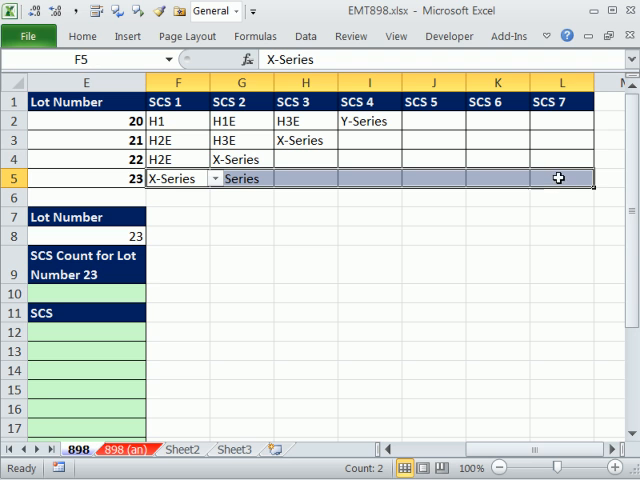
mouse_move(112, 300)
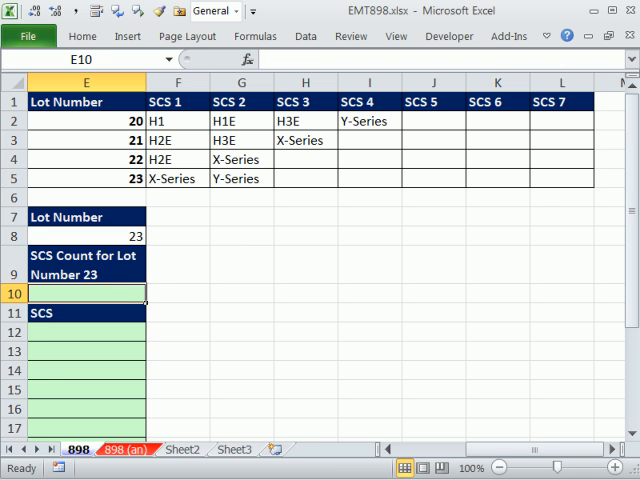
Step: Start =INDEX( in E10 with the SCS data $F$2:$L$5 as its array
text(=)
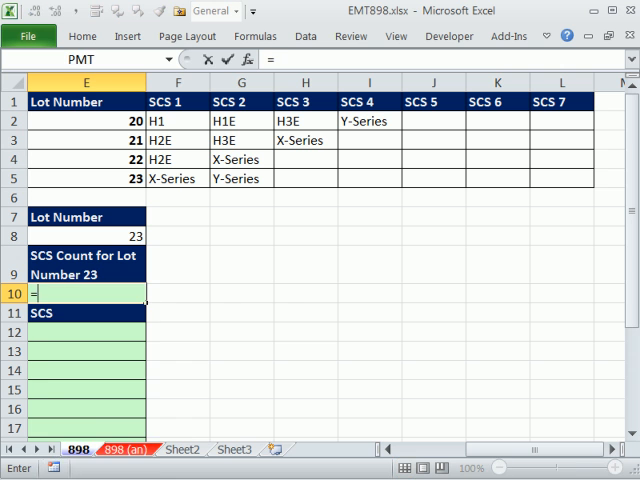
text(=INDEX(F2:L5)
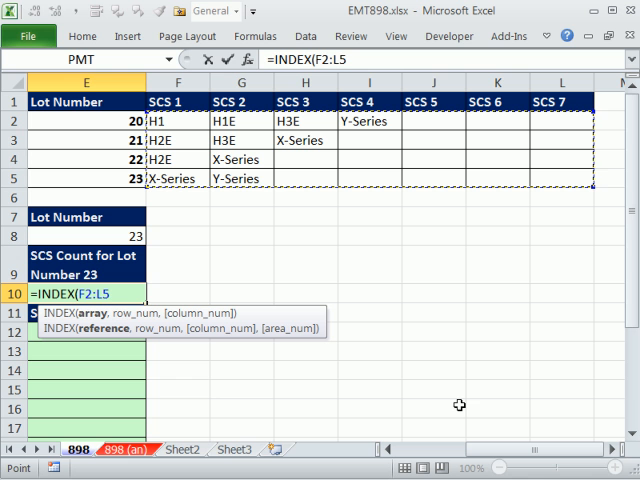
key(Backspace)
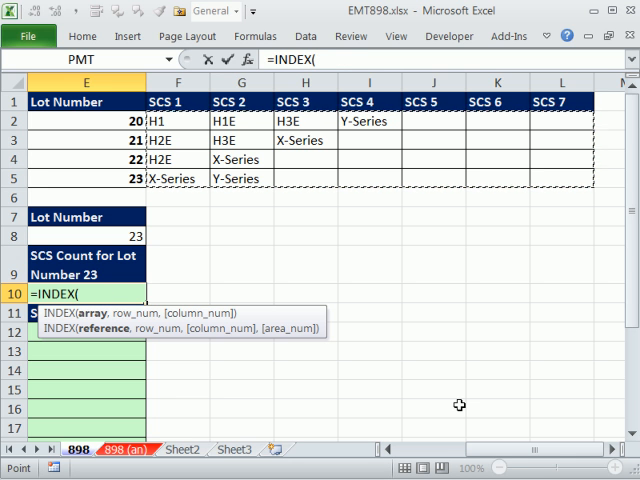
drag(178, 120, 496, 160)
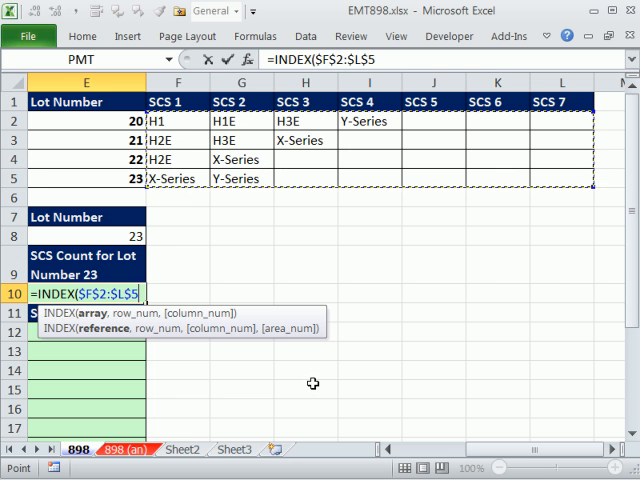
text(,)
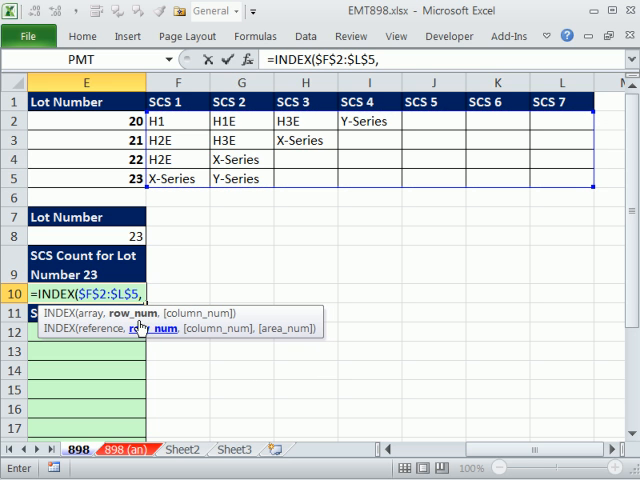
mouse_move(144, 116)
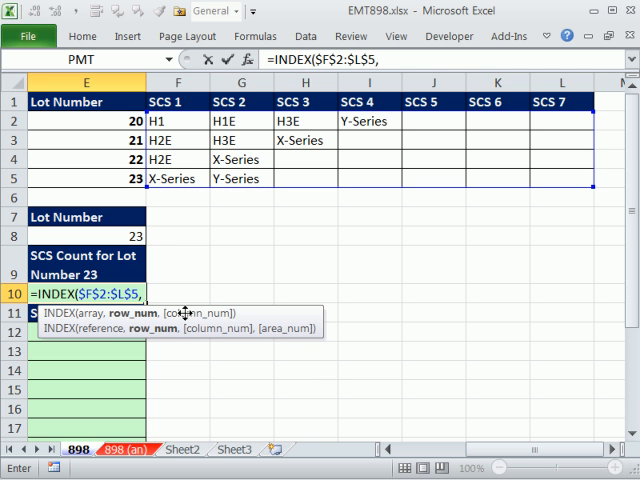
Step: Add MATCH($E$8,$E$2:$E$5) as the row argument, dropping the ,0 match type
text(match)
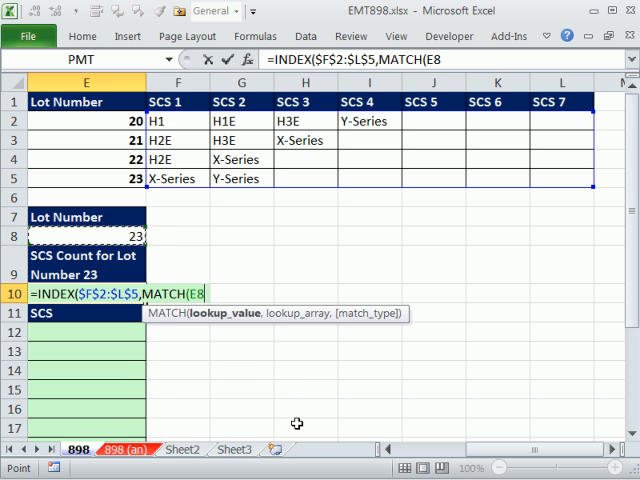
key(F4)
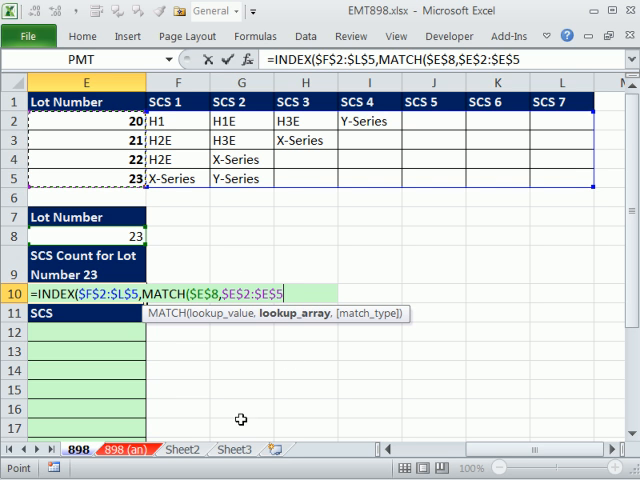
mouse_move(256, 436)
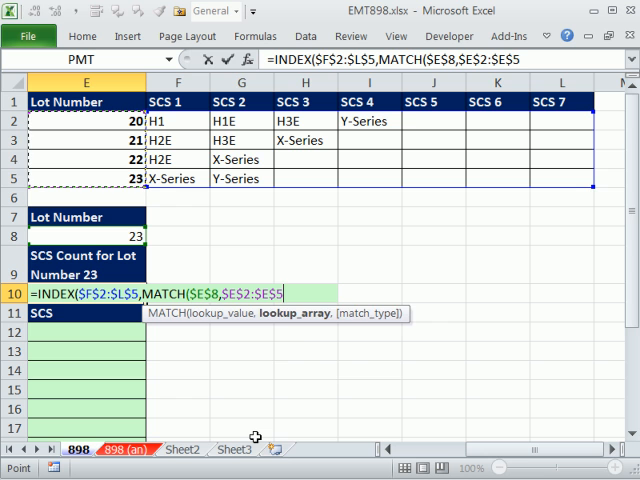
text(,0)
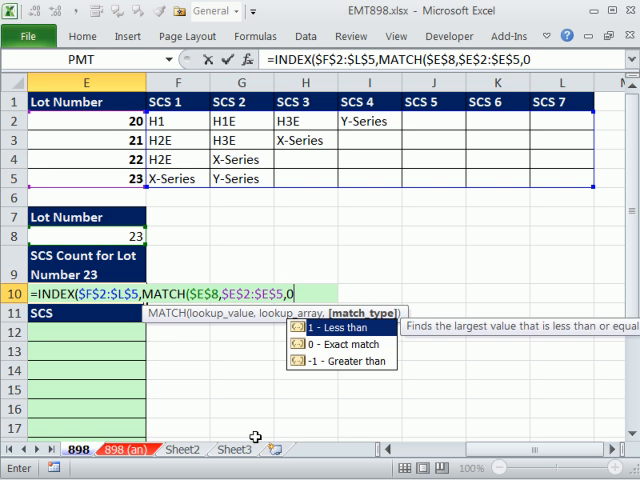
key(BackSpace)
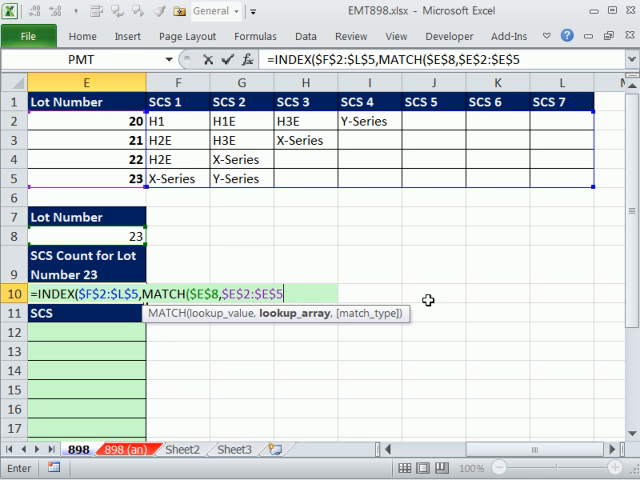
mouse_move(344, 324)
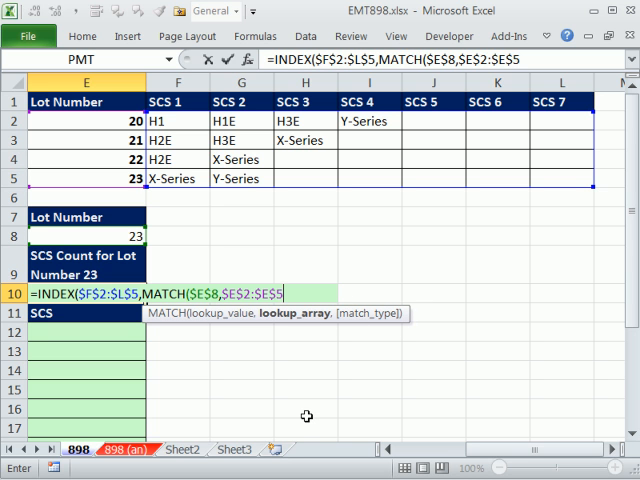
text())
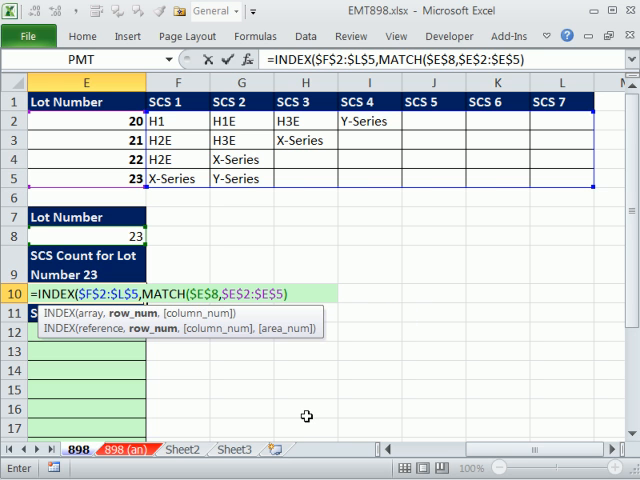
mouse_move(128, 322)
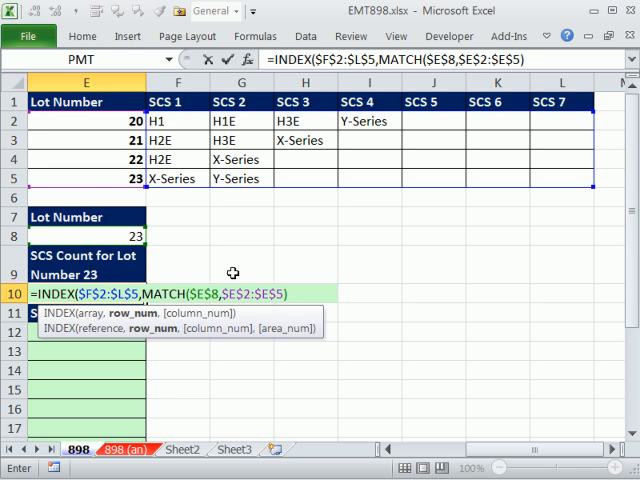
Step: Close the MATCH and INDEX parentheses, leaving INDEX's column argument blank
text())
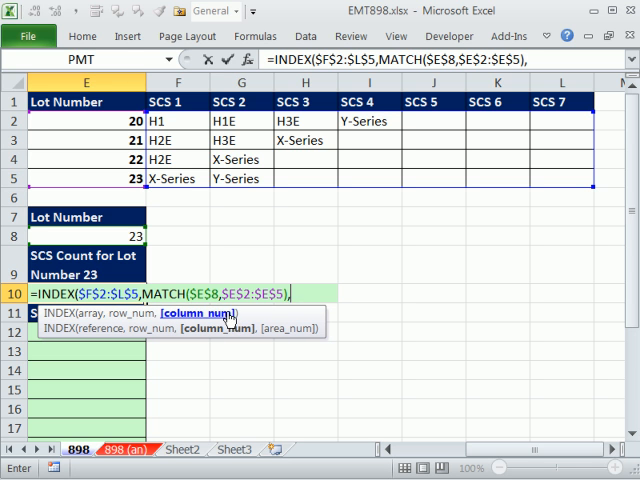
mouse_move(132, 188)
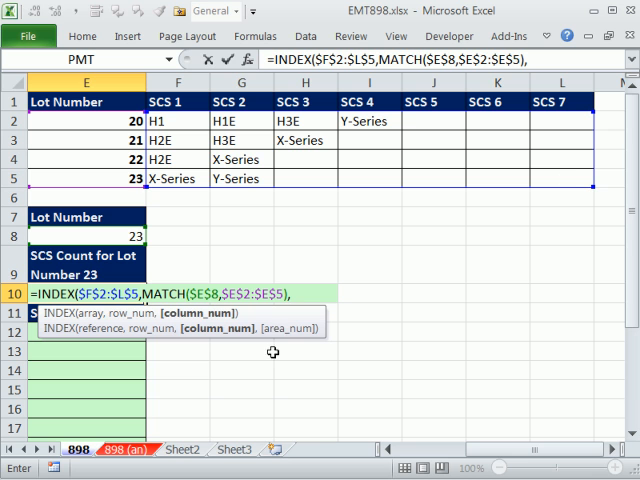
mouse_move(288, 324)
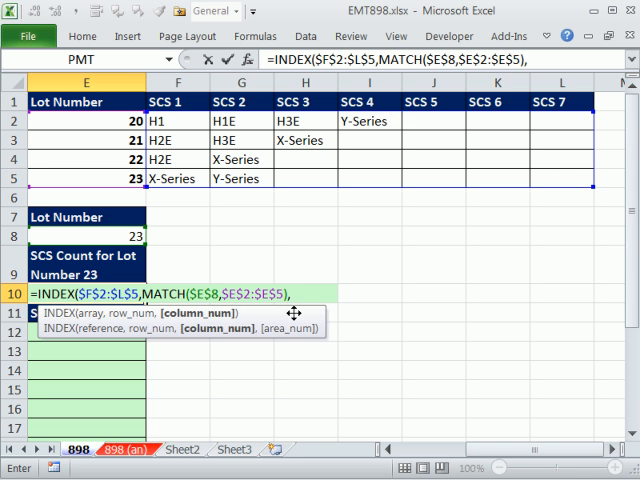
mouse_move(316, 408)
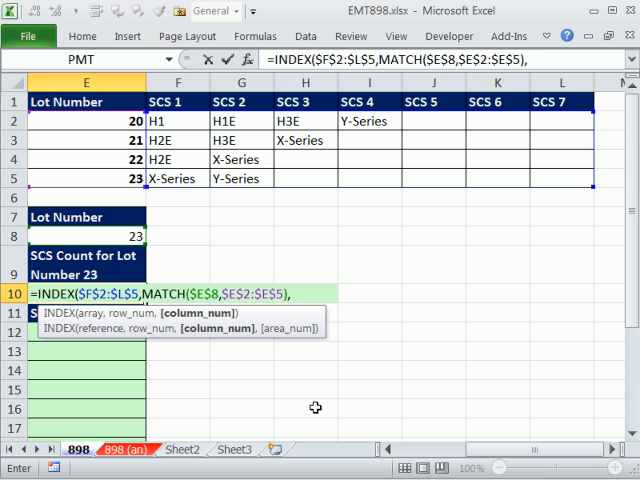
text())
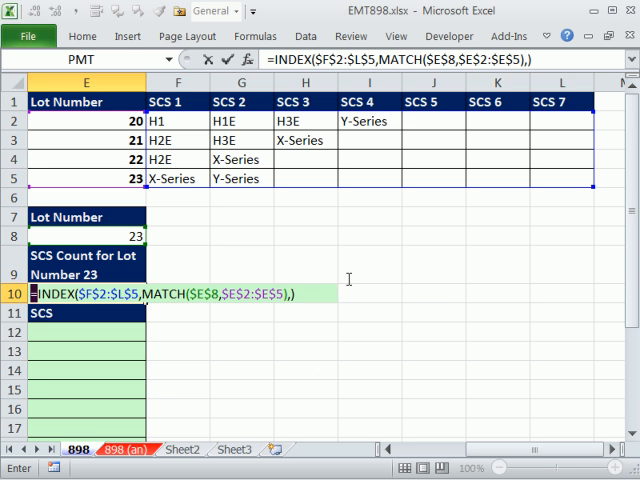
key(F9)
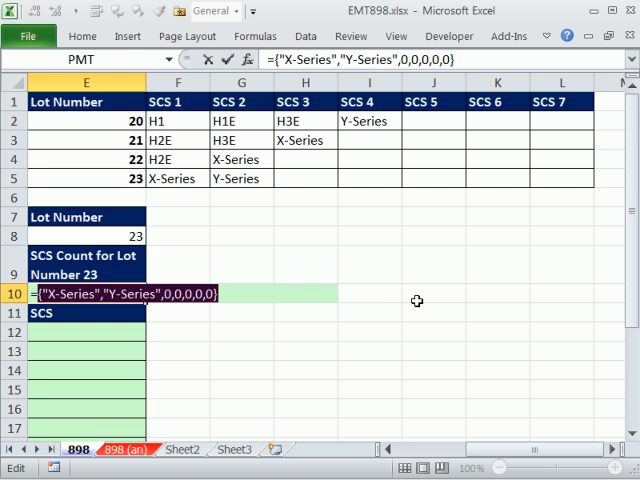
mouse_move(174, 186)
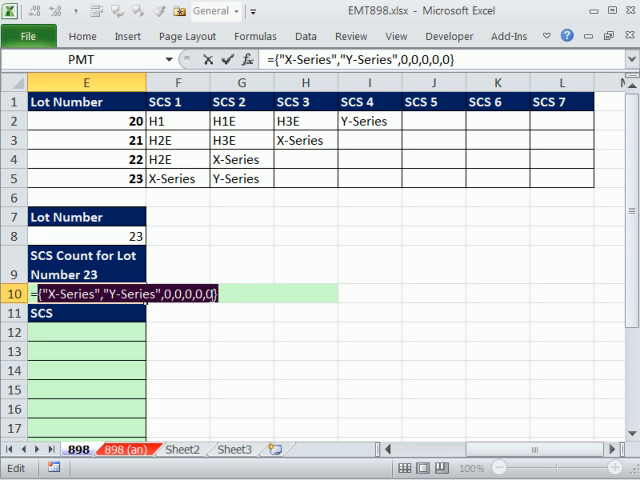
mouse_move(188, 384)
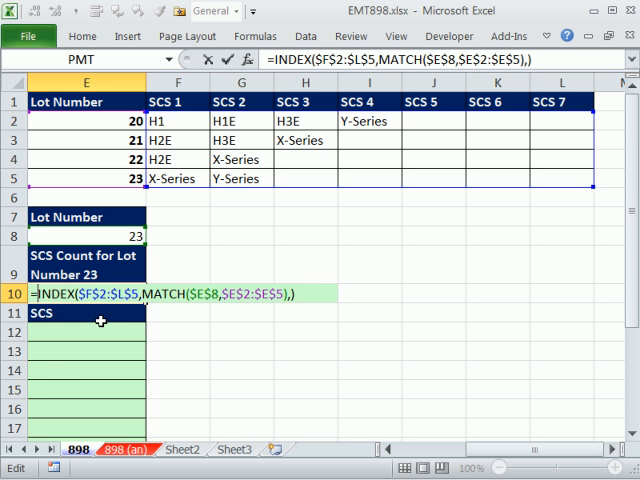
Step: Wrap the INDEX/MATCH in COUNTA so E10 counts lot 23's documents as 2
text(counta)
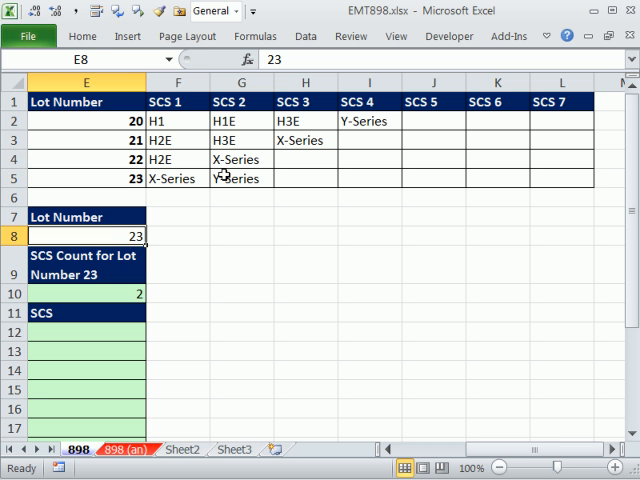
Step: Validate E8 as a list from $C$2:$C$5 and choose lot 21, giving count 3
drag(178, 120, 556, 178)
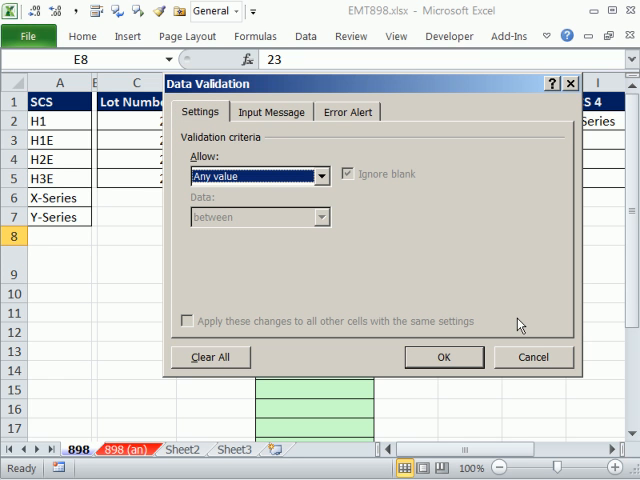
click(316, 176)
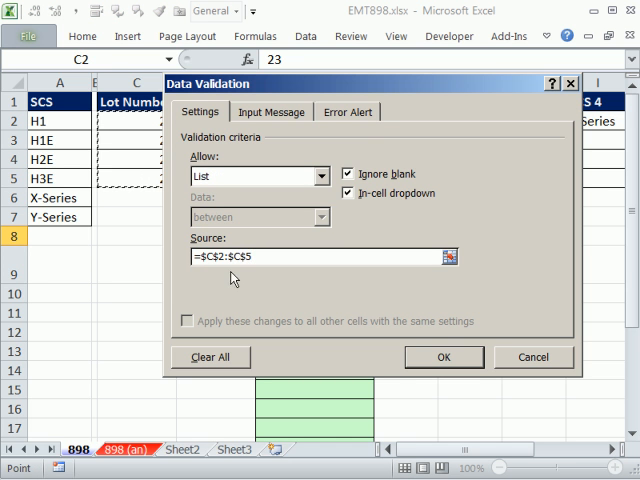
click(444, 356)
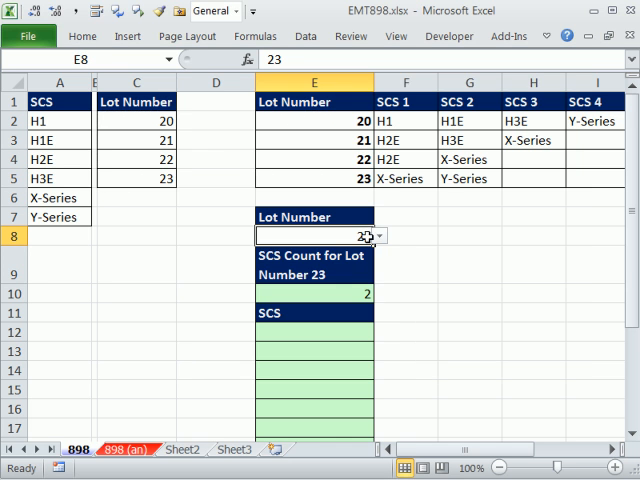
click(380, 236)
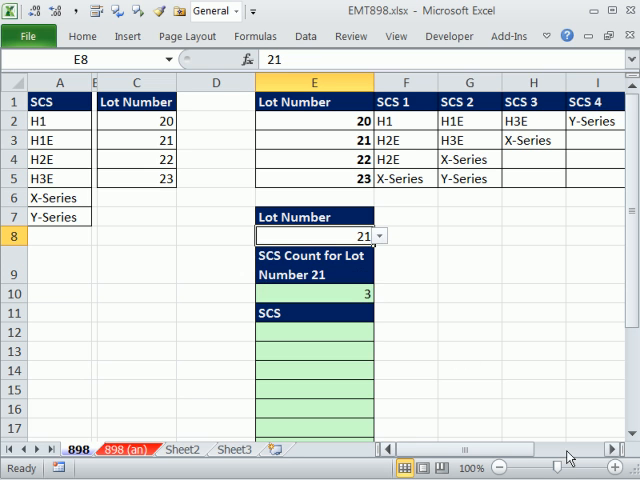
scroll(right, 3)
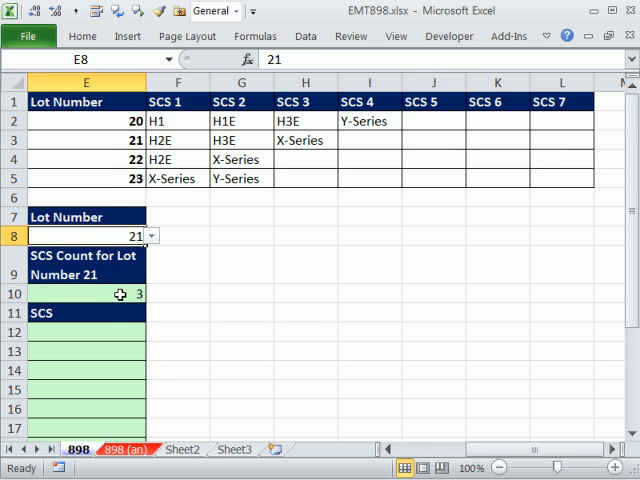
Step: Choose lot 20 so the count reads 4, then select the first SCS list cell E12
click(148, 236)
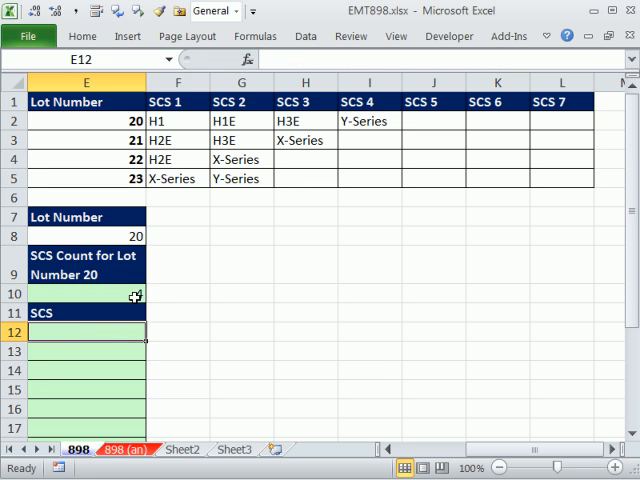
click(86, 292)
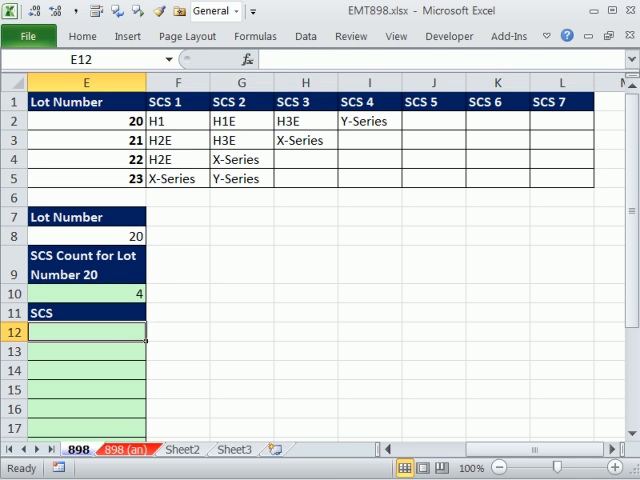
Step: In E12 start =INDEX( wrapping the pasted INDEX($F$2:$L$5,MATCH($E$8,$E$2:$E$5),) row lookup
text(=i)
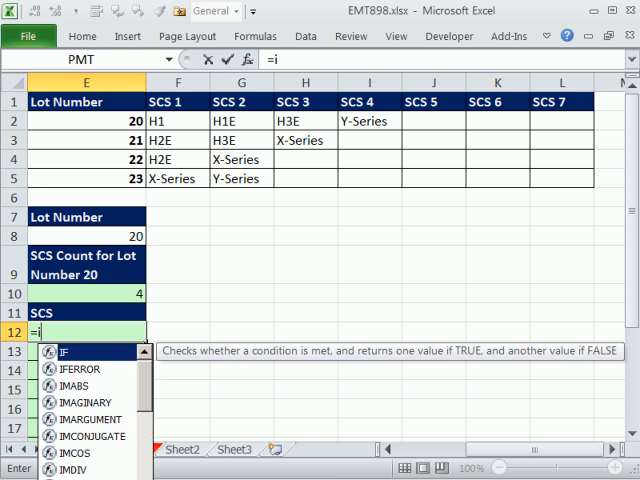
text(NDEX()
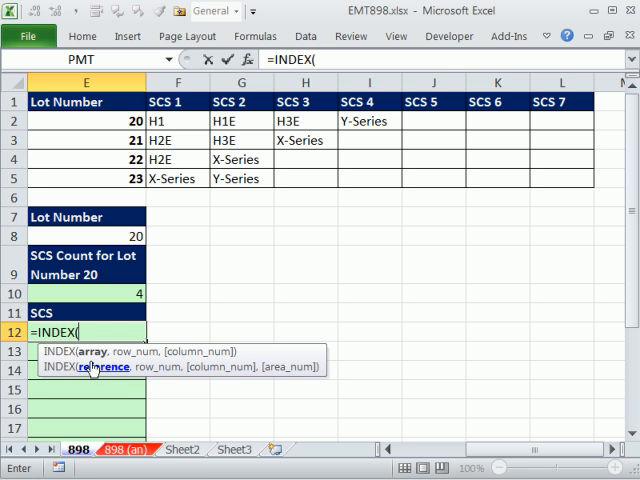
text(INDEX($F$2:$L$5,MATCH($E$8,$E$2:$E$5),))
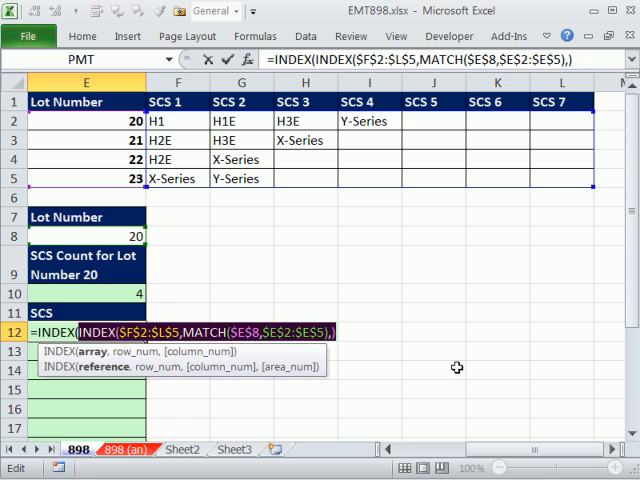
key(F9)
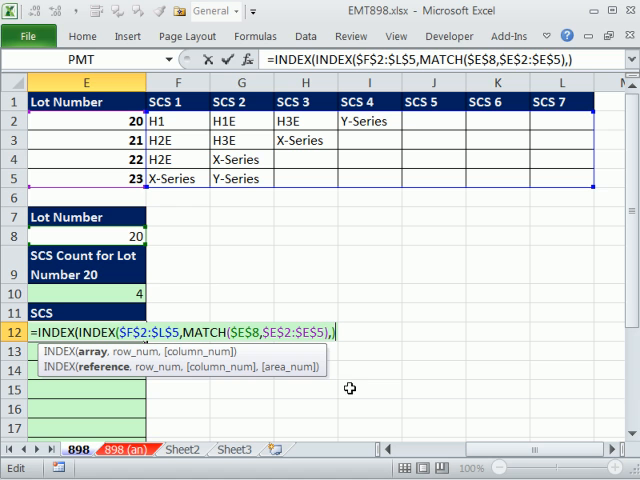
mouse_move(176, 372)
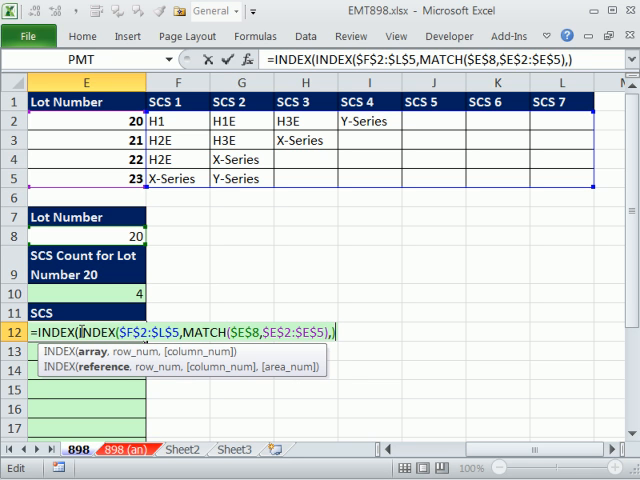
click(324, 332)
text(,)
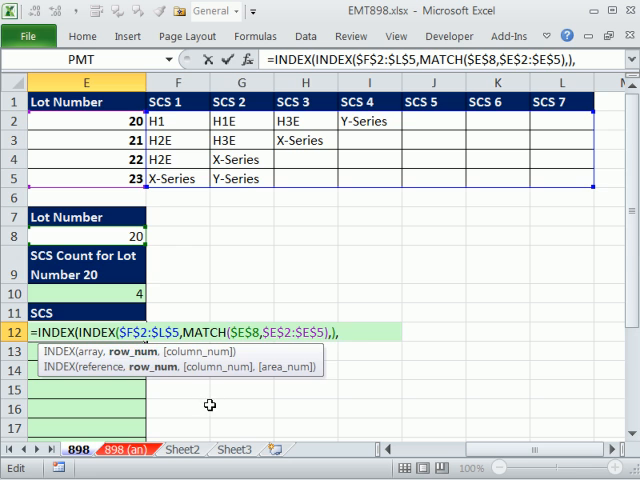
scroll(down, 3)
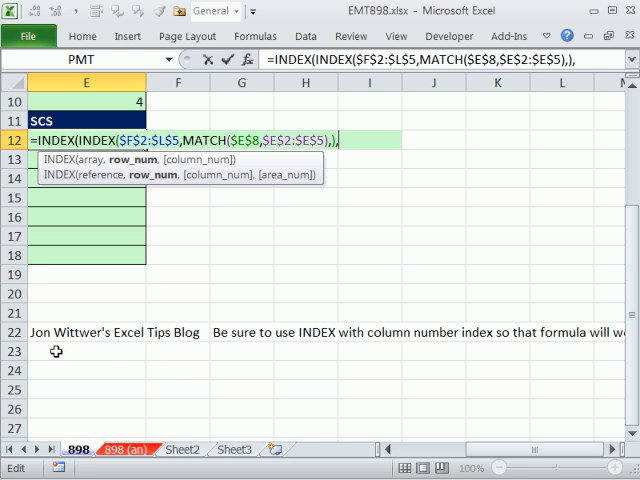
mouse_move(172, 352)
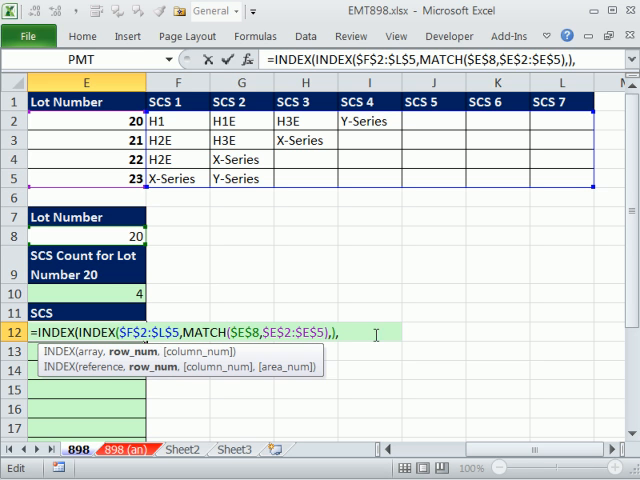
mouse_move(348, 312)
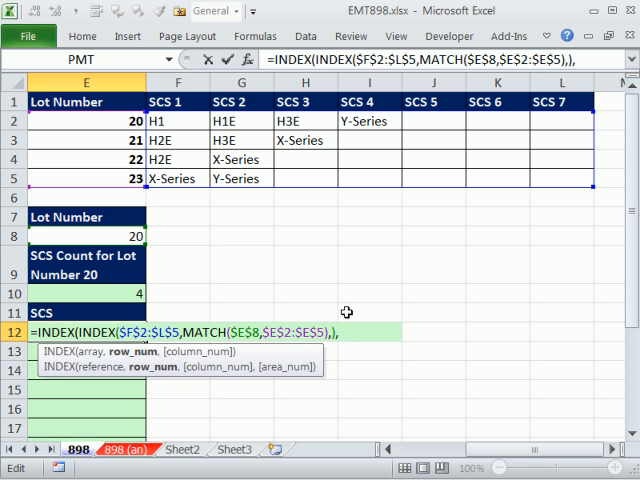
mouse_move(208, 380)
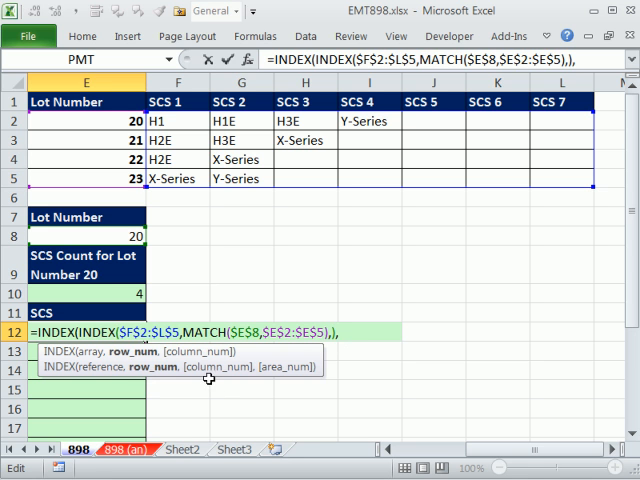
Step: Add ROWS(E$12:E12) as the outer INDEX position so E12 returns lot 20's H1
text(,)
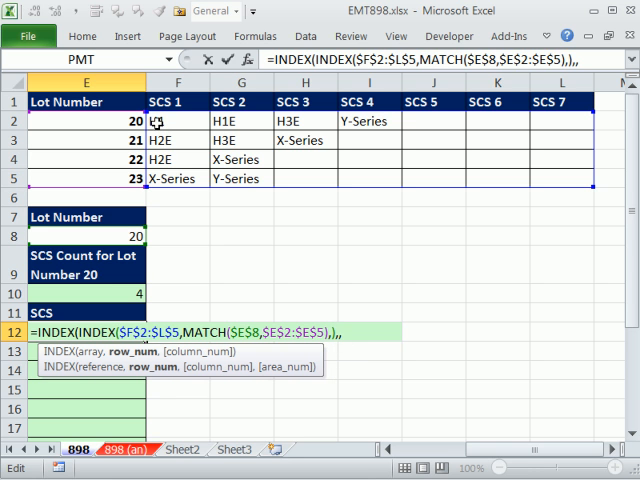
mouse_move(352, 358)
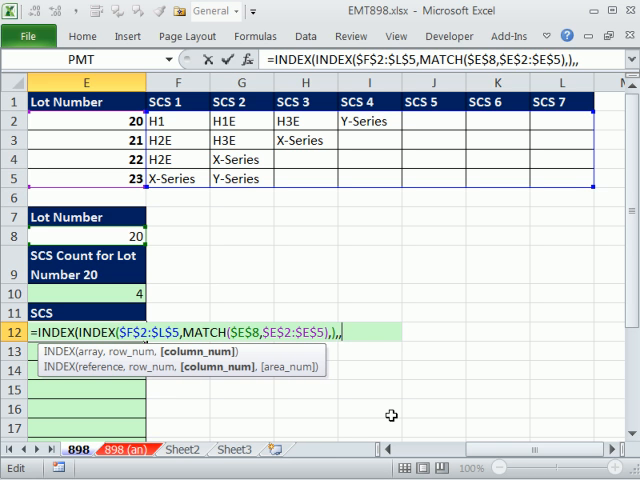
mouse_move(252, 192)
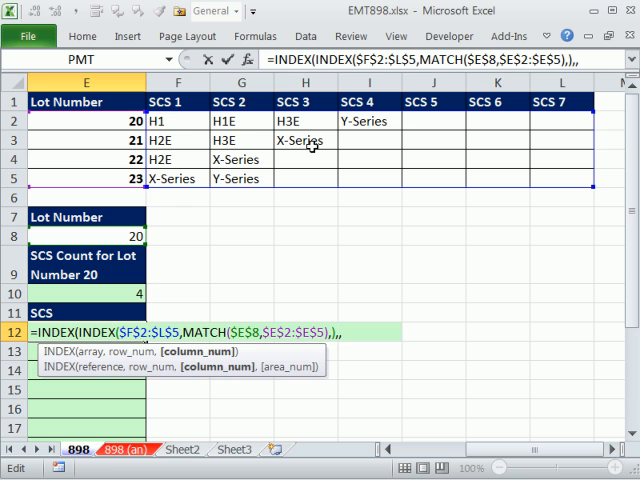
mouse_move(380, 278)
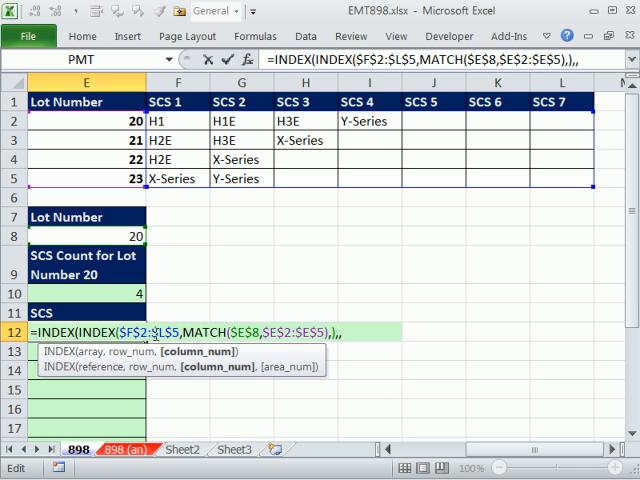
mouse_move(432, 432)
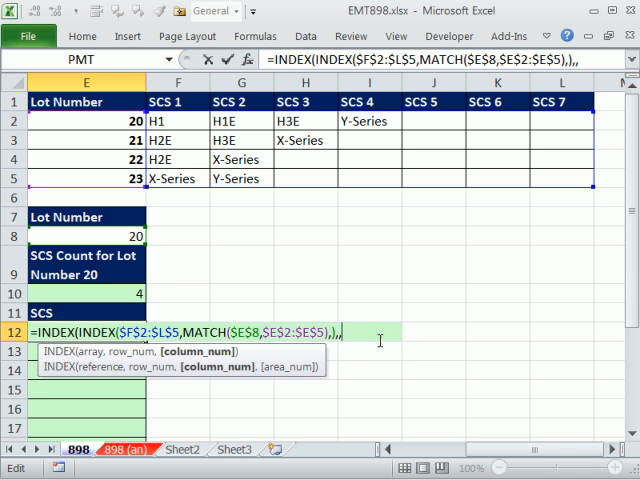
mouse_move(358, 398)
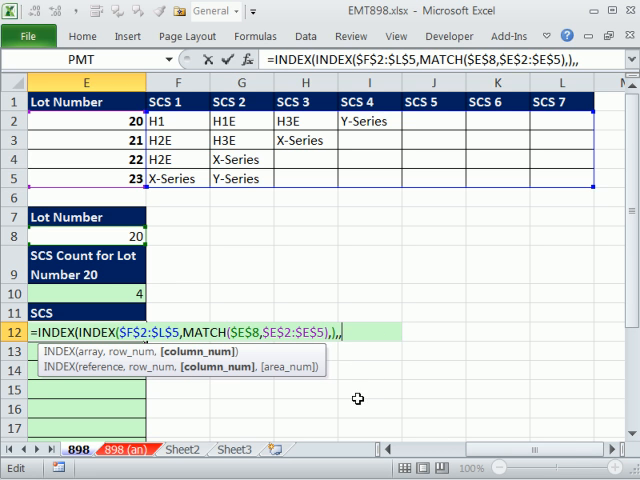
text(,ROWS()
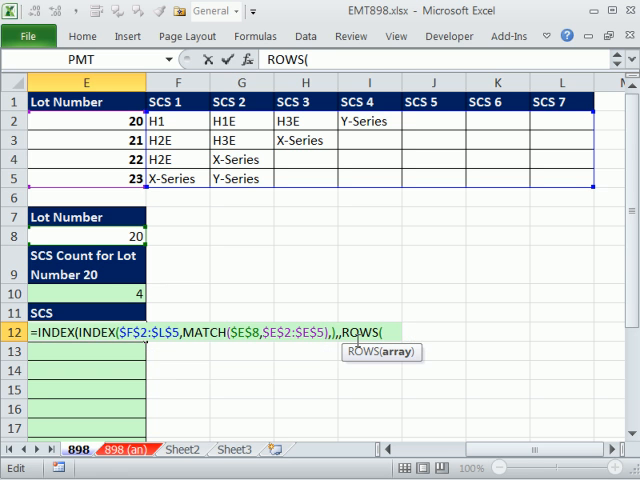
mouse_move(604, 424)
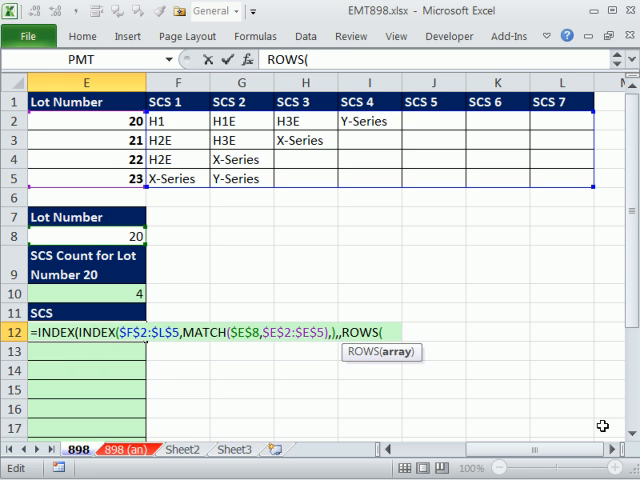
text(E$12)
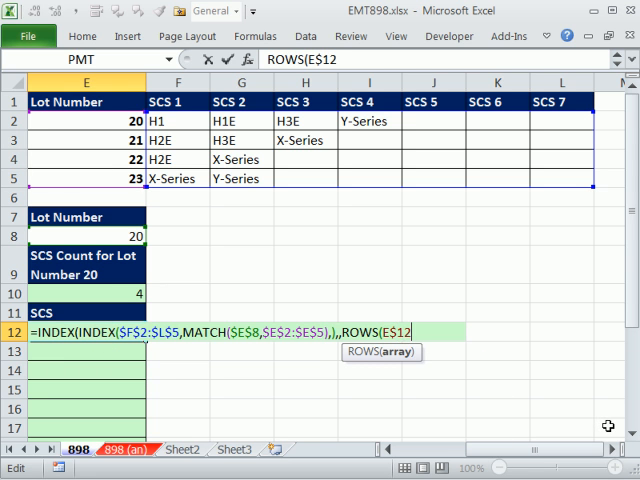
text(:)
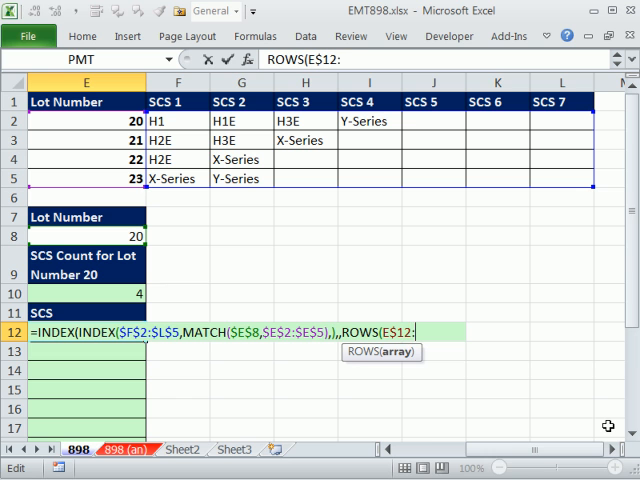
text(:E12))
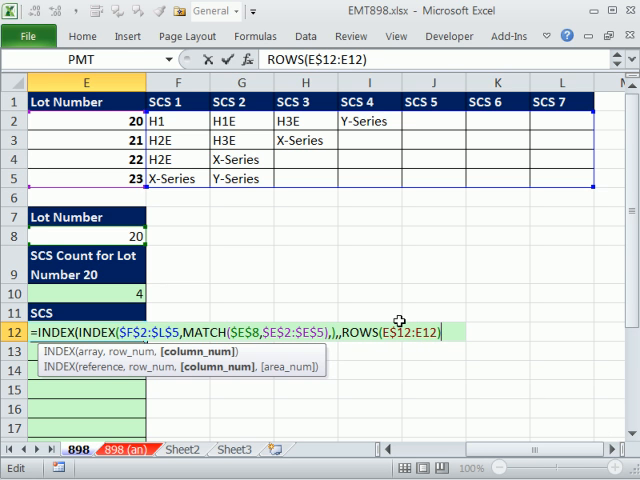
mouse_move(436, 348)
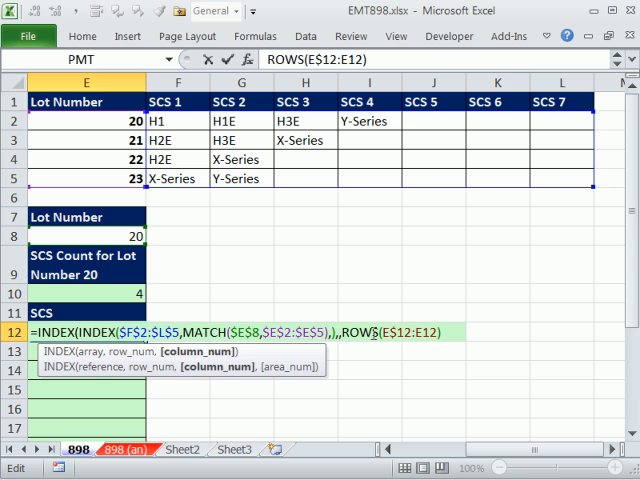
mouse_move(190, 352)
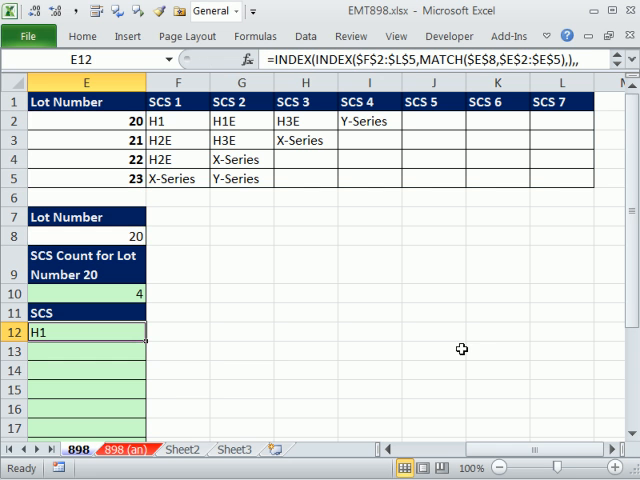
mouse_move(148, 344)
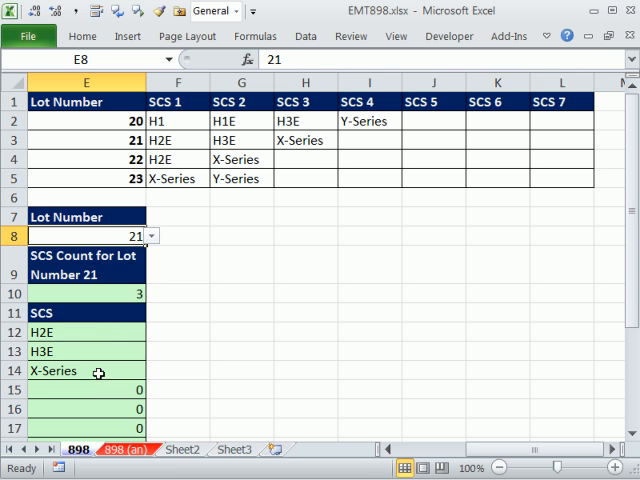
mouse_move(172, 136)
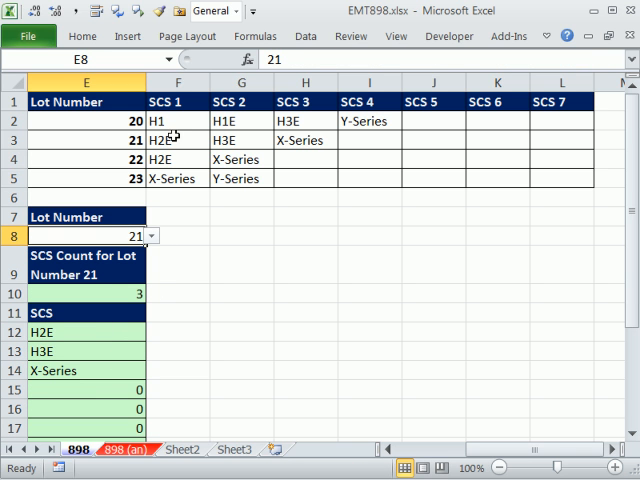
mouse_move(180, 256)
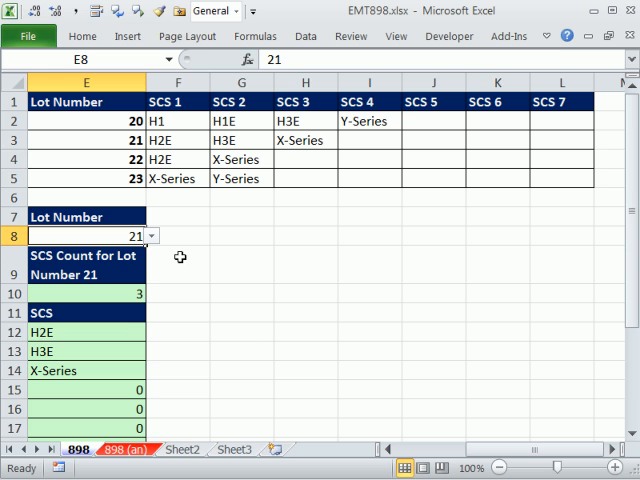
Step: Copy the nested INDEX/ROWS formula down E12:E17 and switch to lot 21
text(=INDEX(INDEX($F$2:$L$5,MATCH($E$8,$E$2:$E$5),),,ROWS(E$12:E12)))
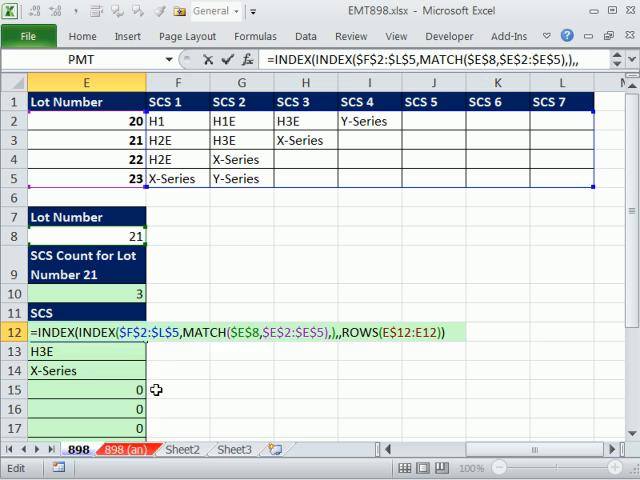
Step: Wrap the formula in IF(ROWS(E$12:E12)>$E$10,"",...) and fill it down E12:E17
text(IF(ROWS(E$12:E12)
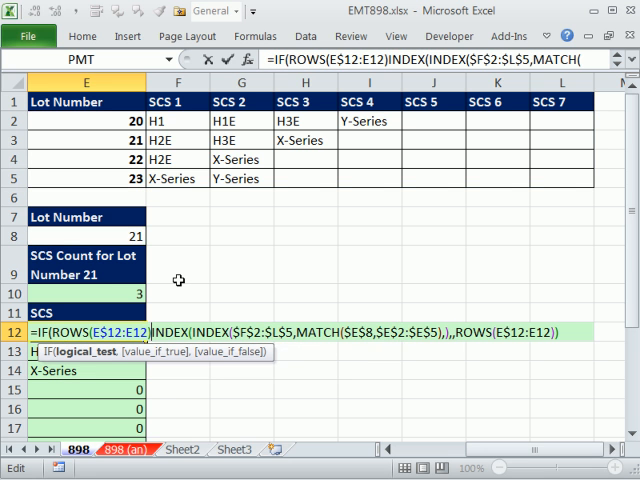
text(>$E$10,)
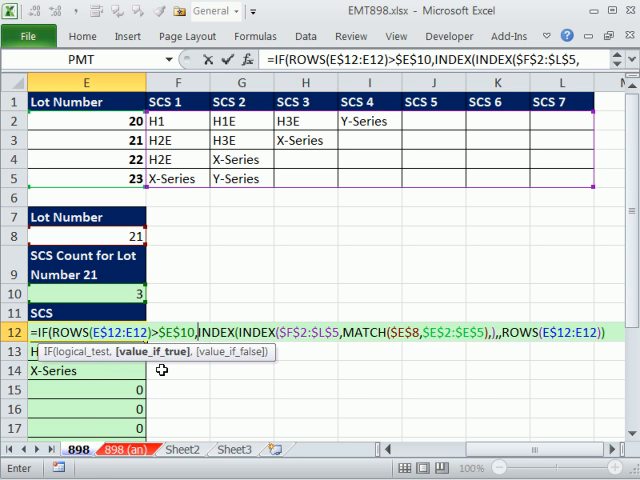
text("",)
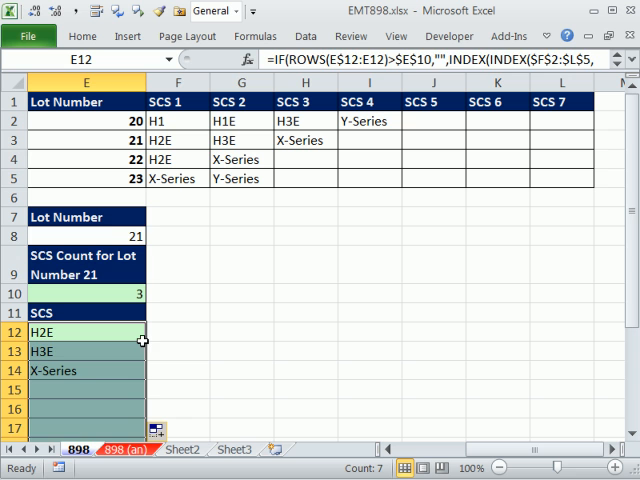
Step: Pick lot 20 then lot 22 from the E8 dropdown and confirm the SCS list and count update
click(150, 236)
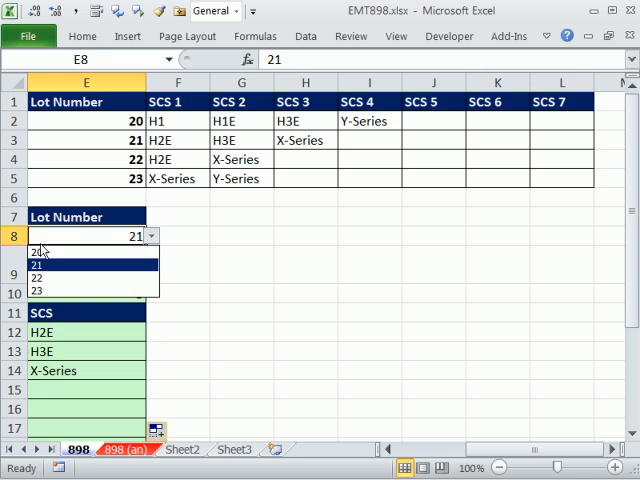
click(36, 252)
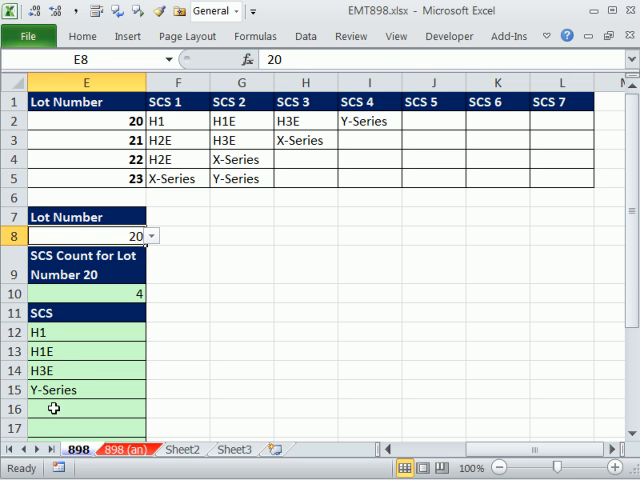
click(148, 236)
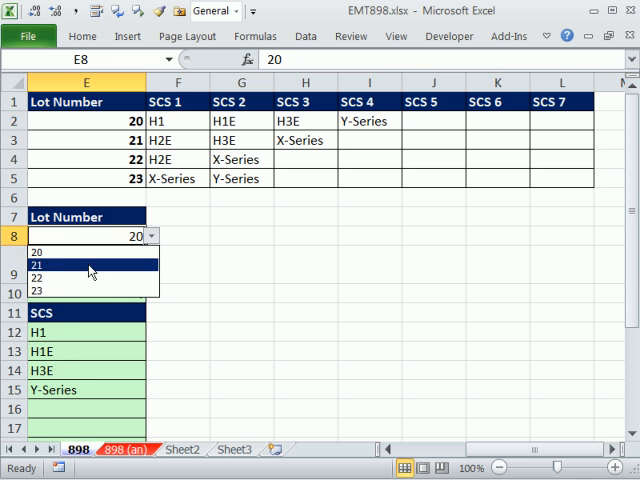
click(36, 278)
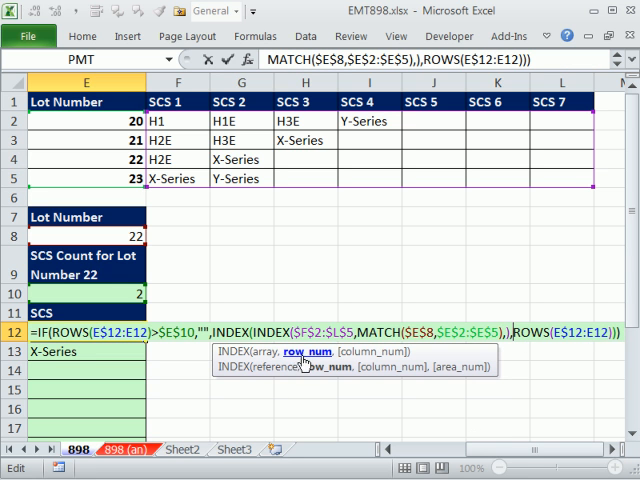
mouse_move(298, 364)
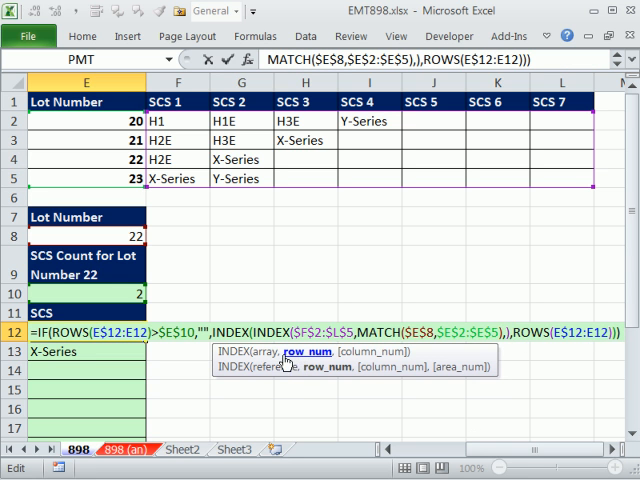
mouse_move(300, 360)
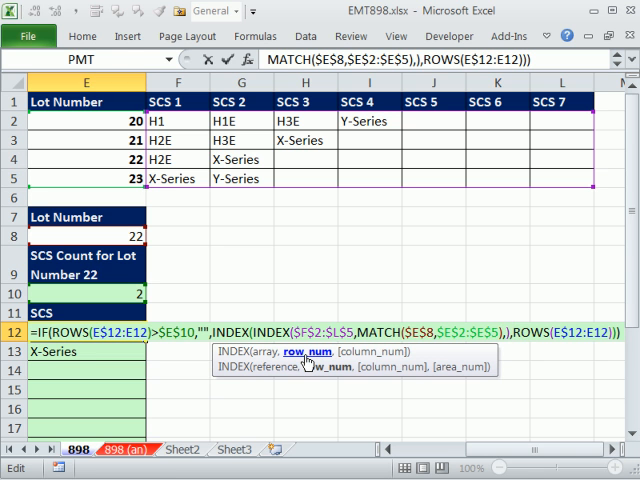
mouse_move(410, 420)
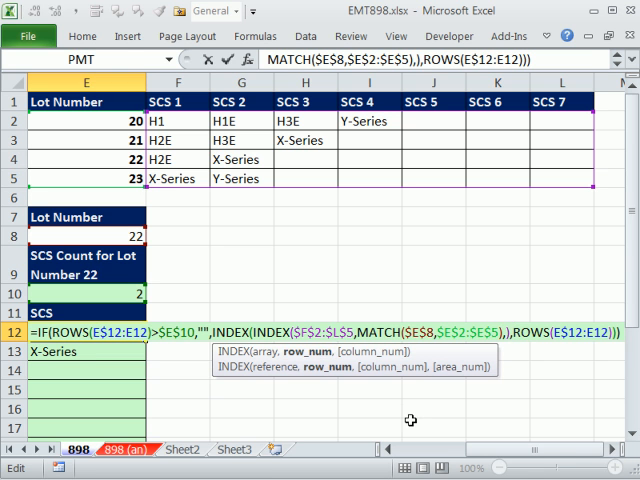